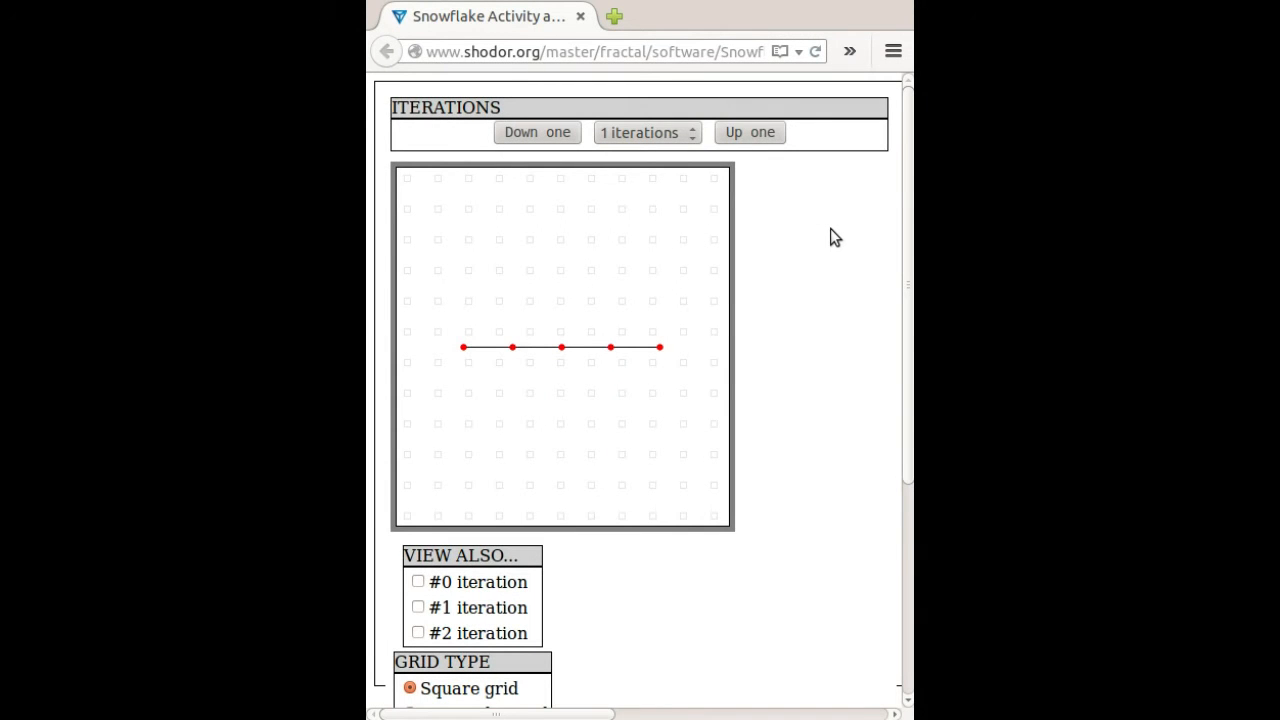
# - Enable Snap To Grid and raise the generator's point count toward nine points
pyautogui.scroll(-3)
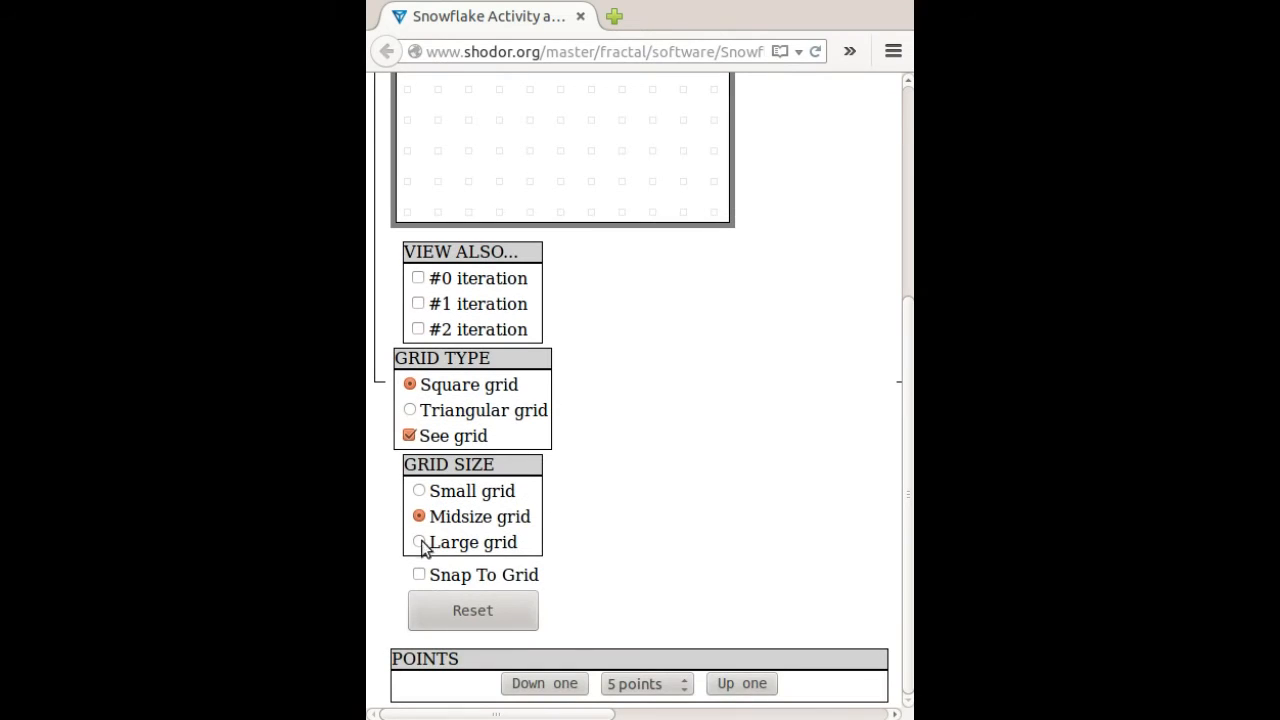
pyautogui.click(420, 574)
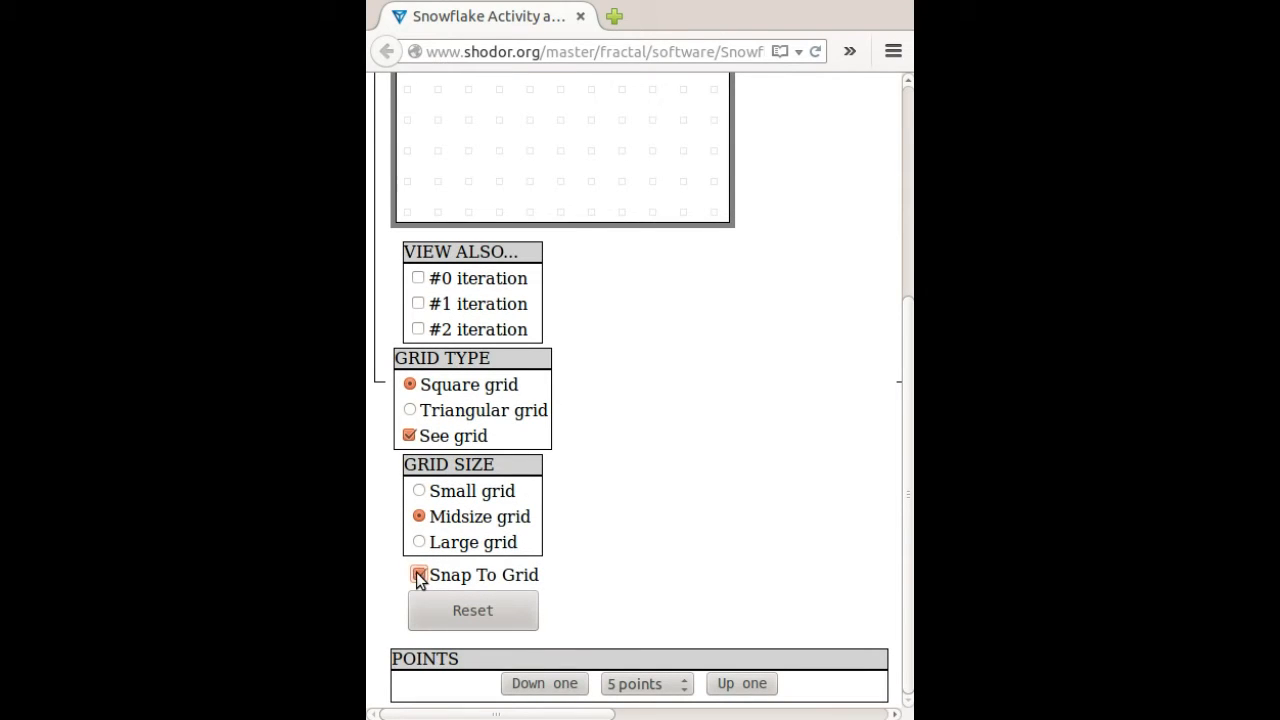
pyautogui.click(740, 684)
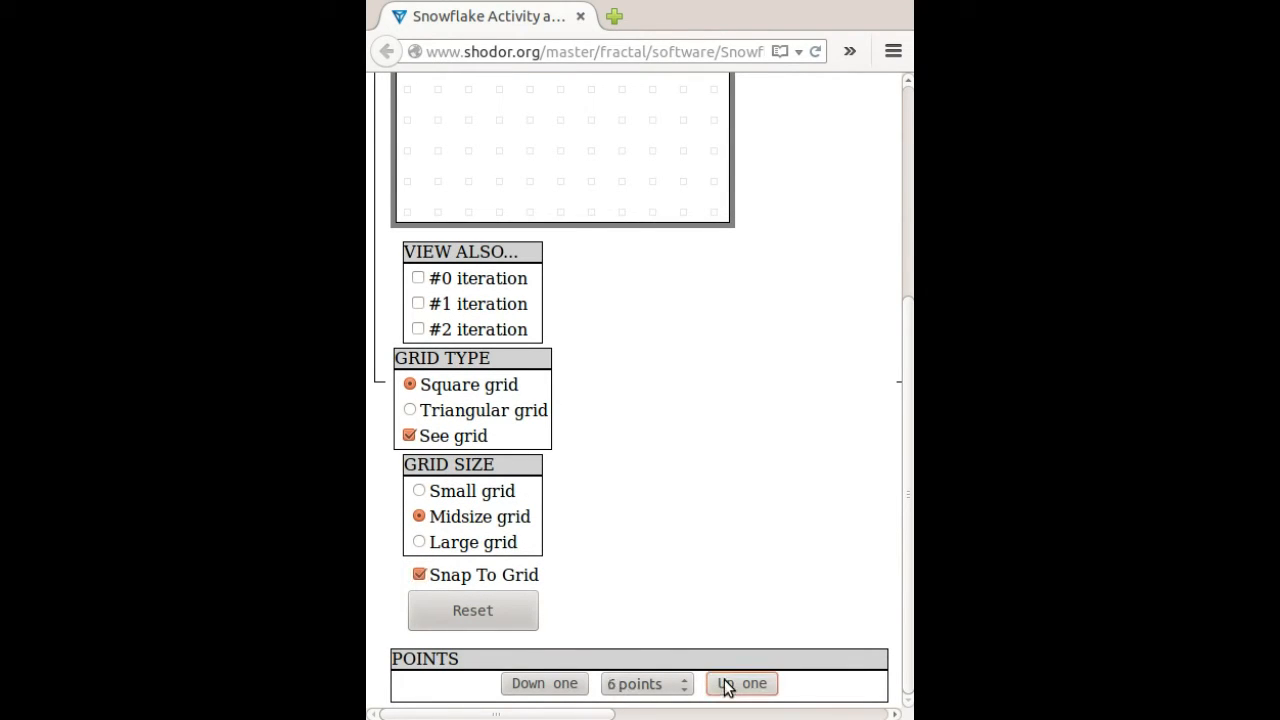
pyautogui.click(740, 684)
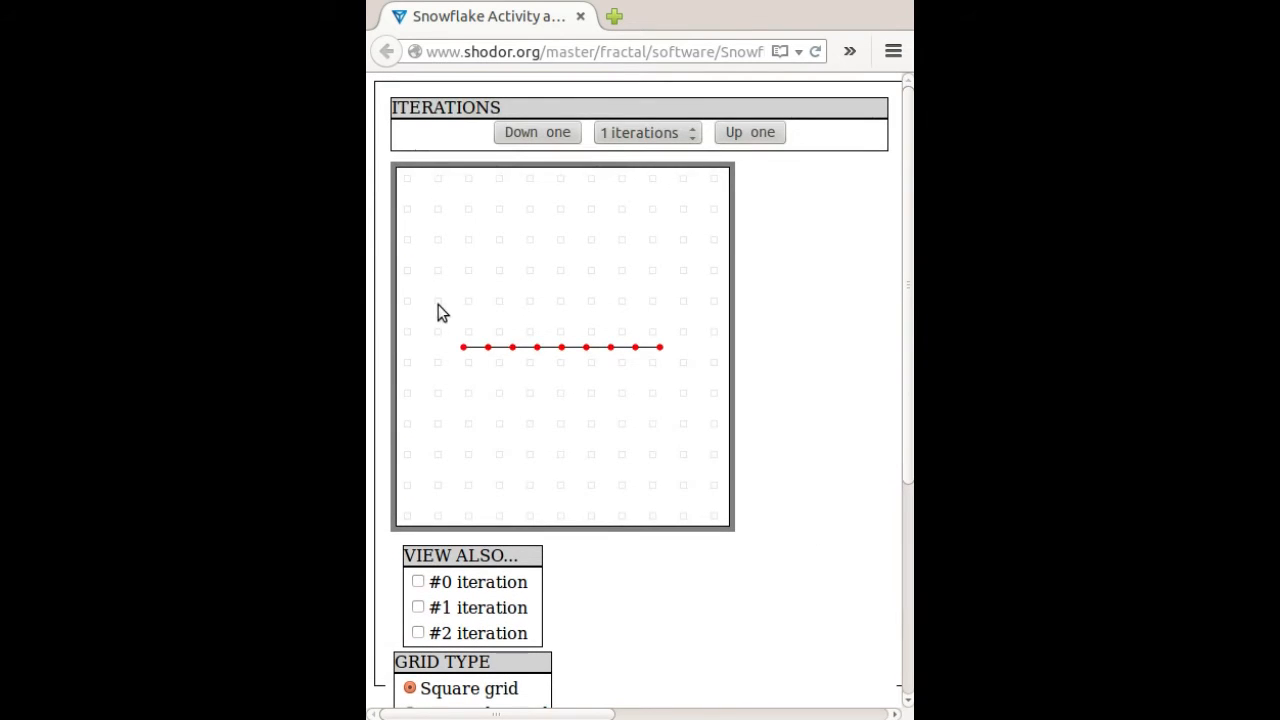
# - Drag the points into the up-across-down square-wave generator and show it at 2 iterations
pyautogui.click(468, 364)
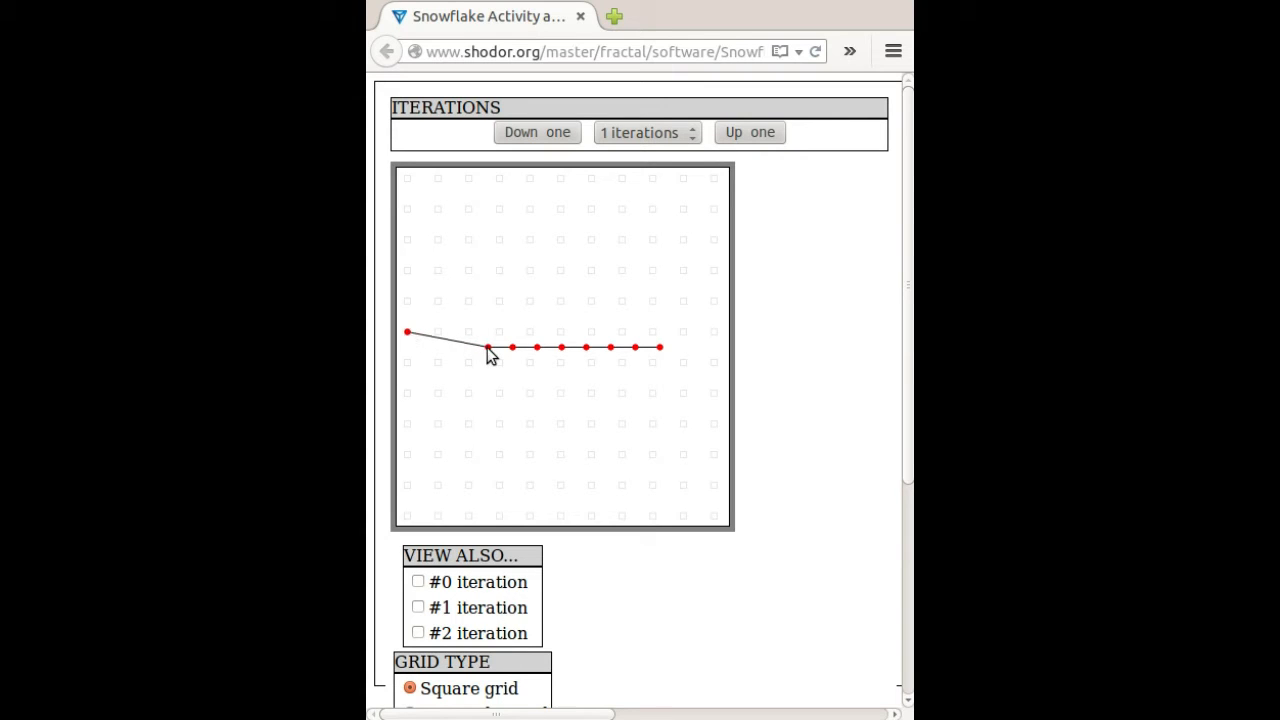
pyautogui.moveTo(500, 348); pyautogui.dragTo(468, 270)
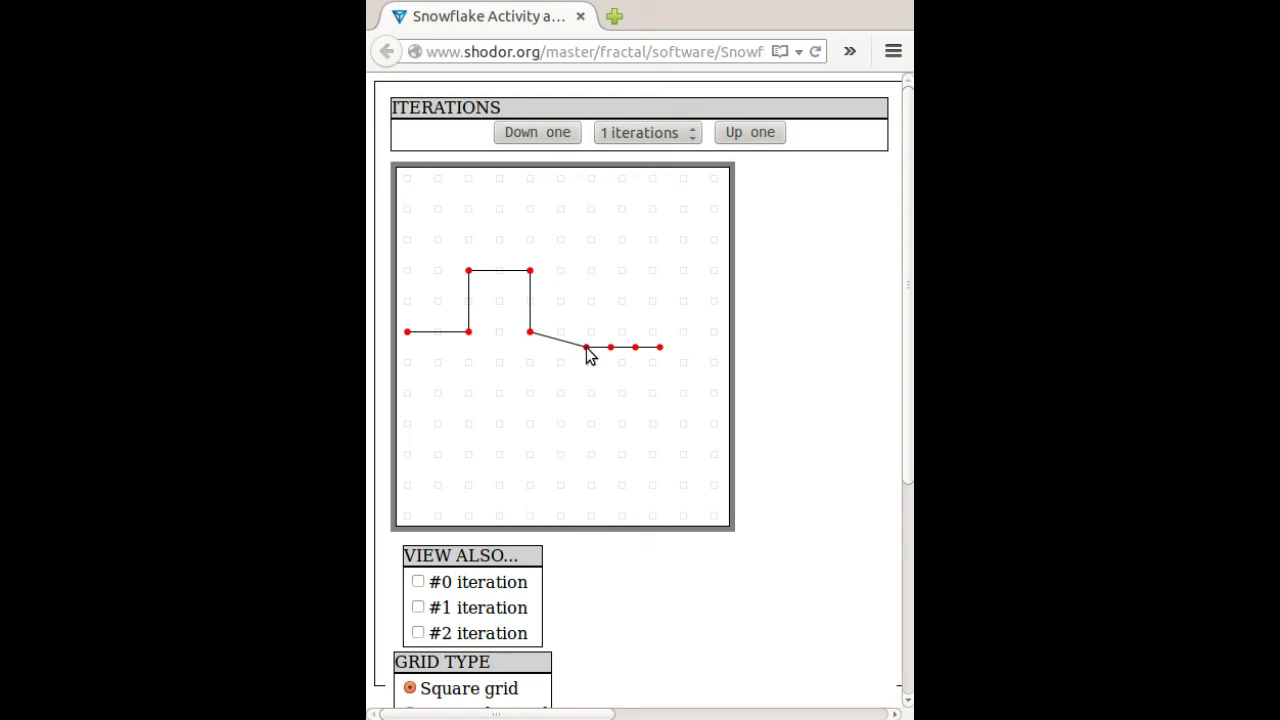
pyautogui.moveTo(584, 348); pyautogui.dragTo(528, 392)
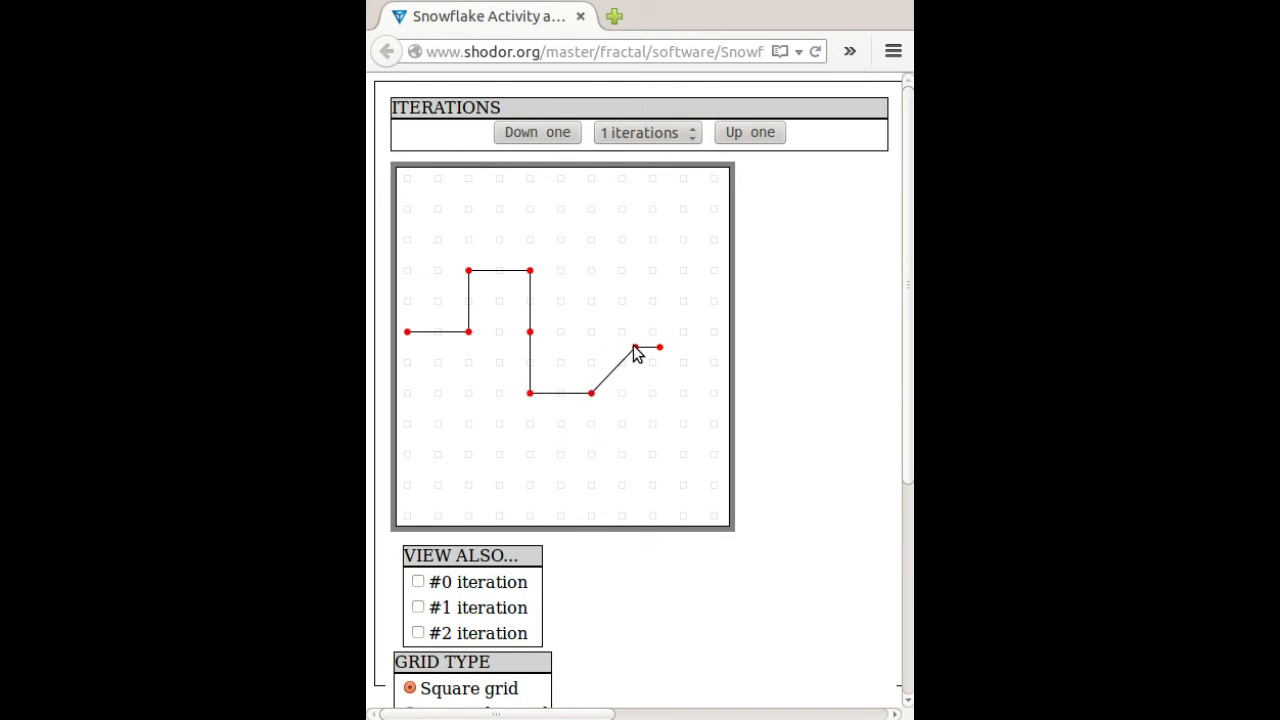
pyautogui.moveTo(660, 348); pyautogui.dragTo(590, 332)
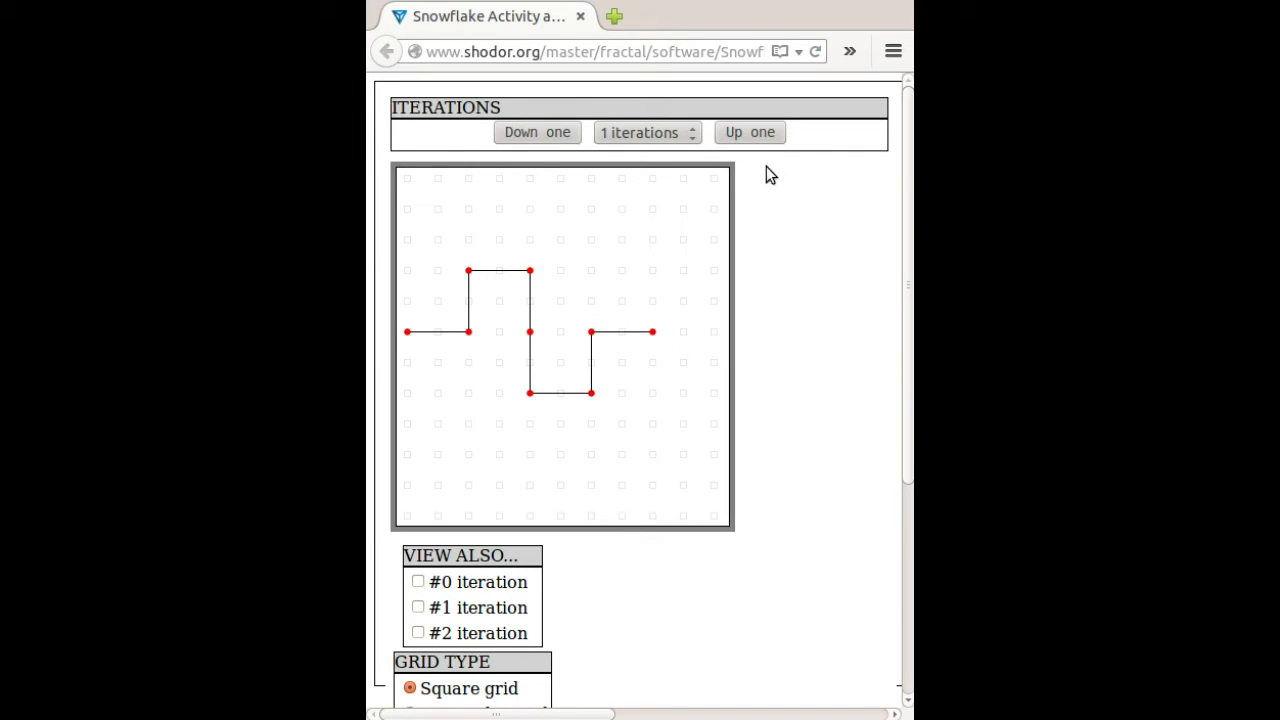
pyautogui.click(748, 132)
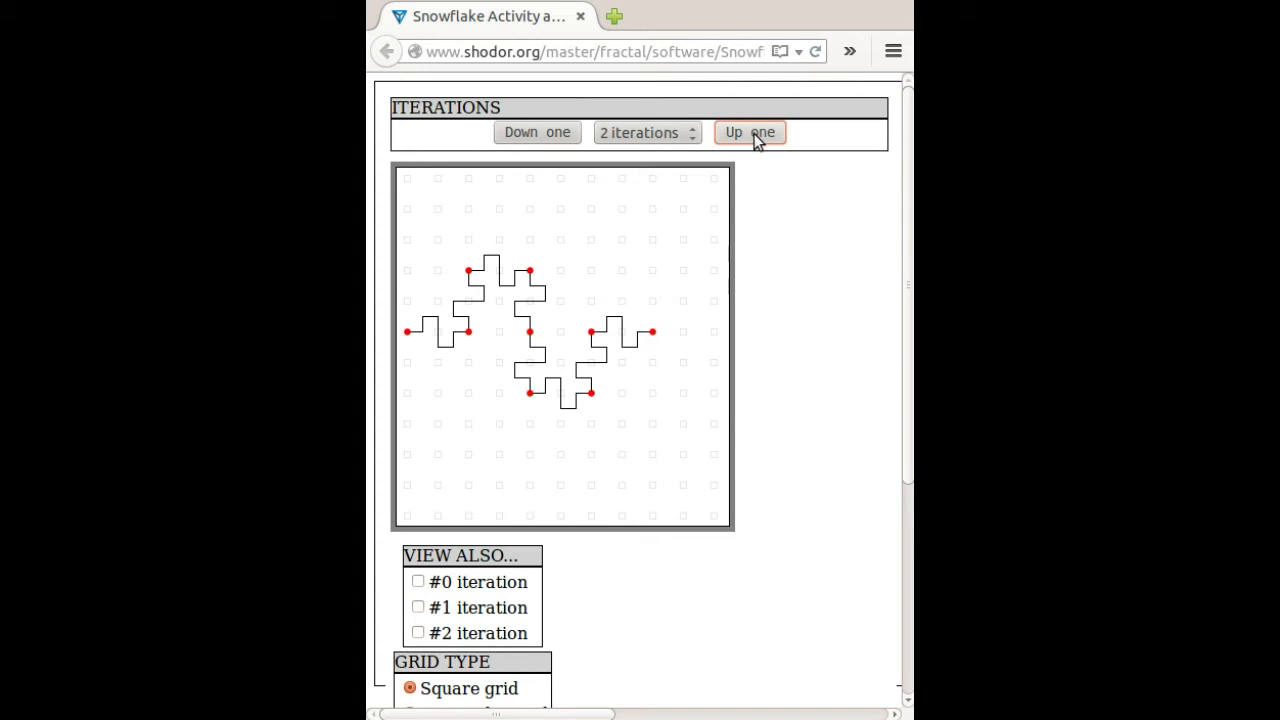
# - Raise the stepped curve through 3, 4 and 5 iterations
pyautogui.click(750, 132)
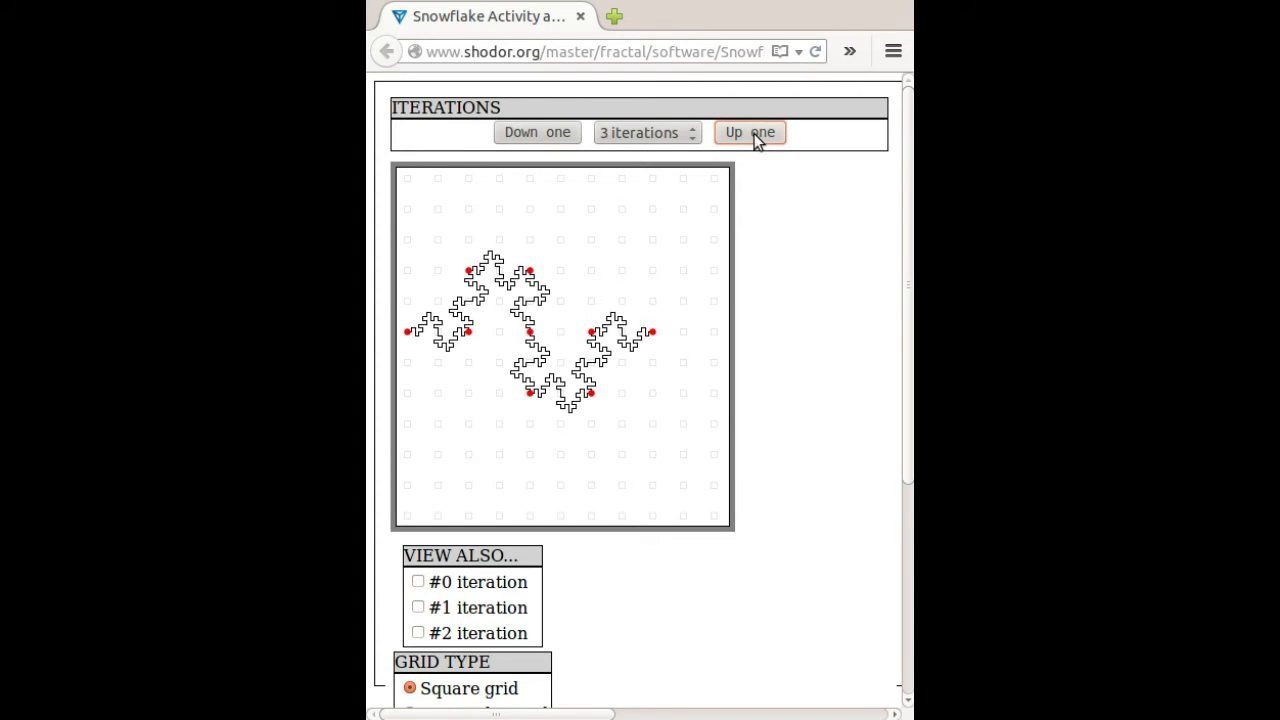
pyautogui.click(750, 132)
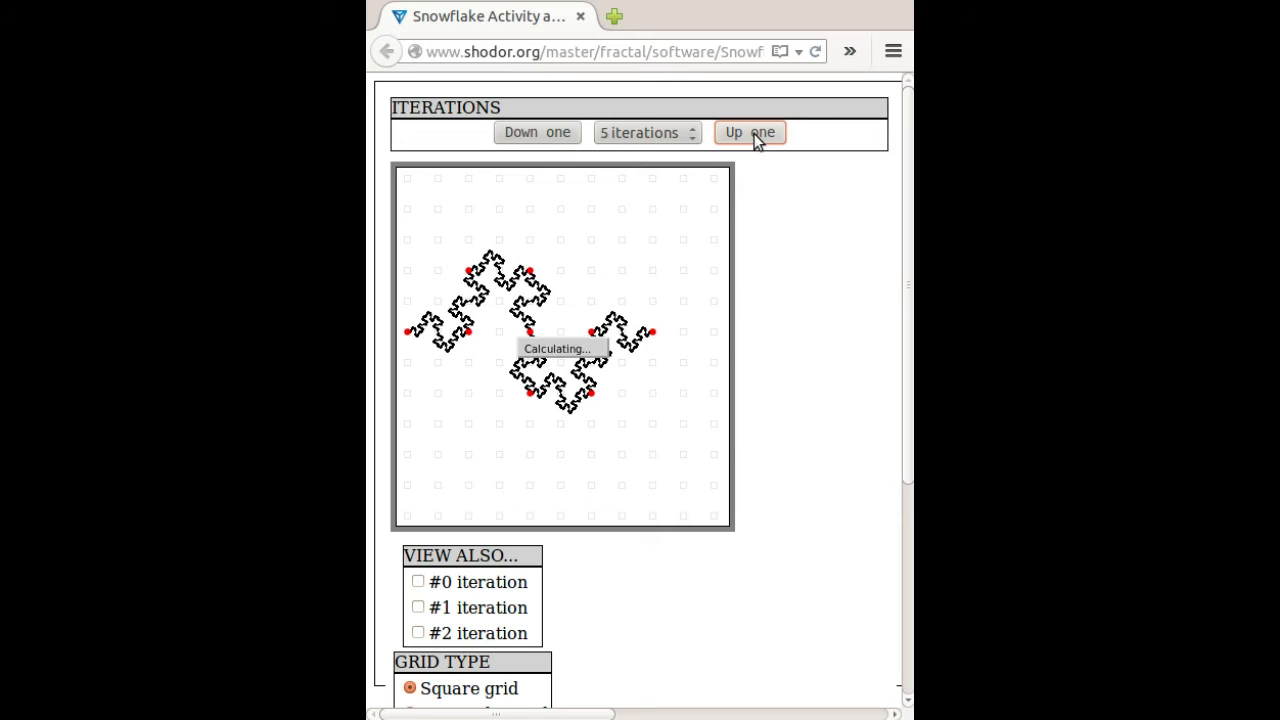
pyautogui.click(748, 132)
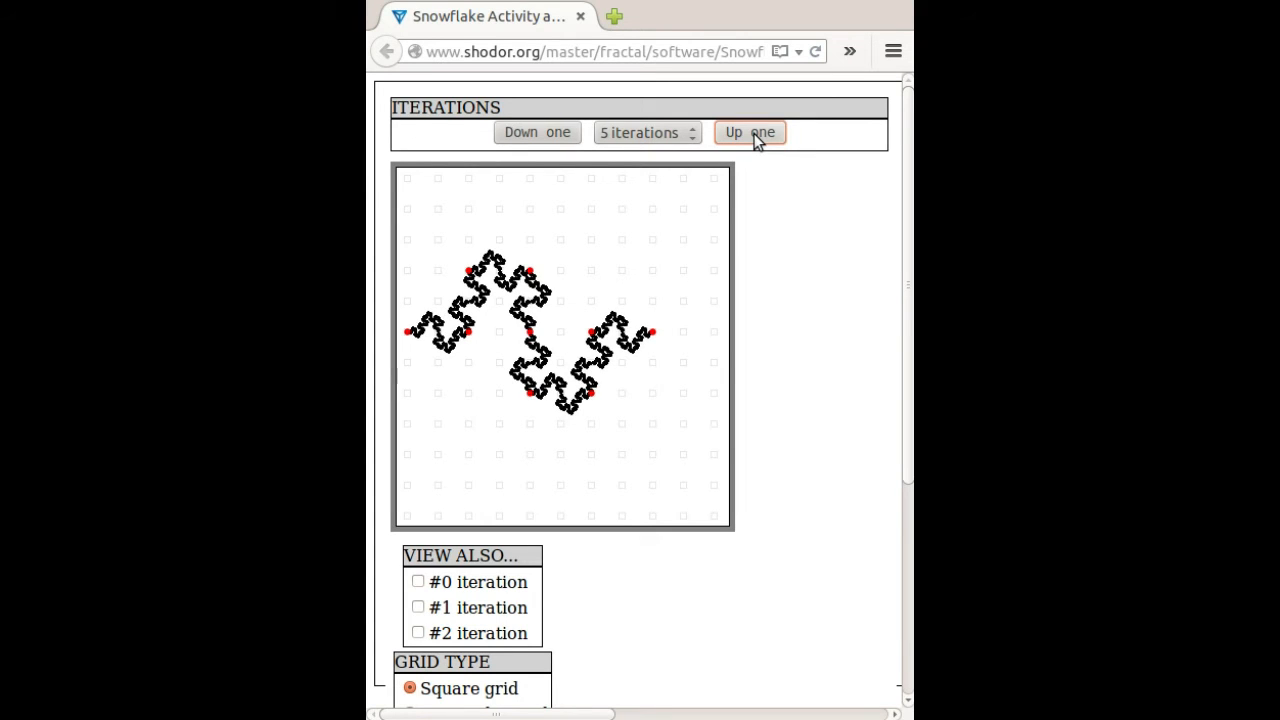
# - Lower the curve back down through 4 and 3 toward 1 iteration
pyautogui.click(536, 132)
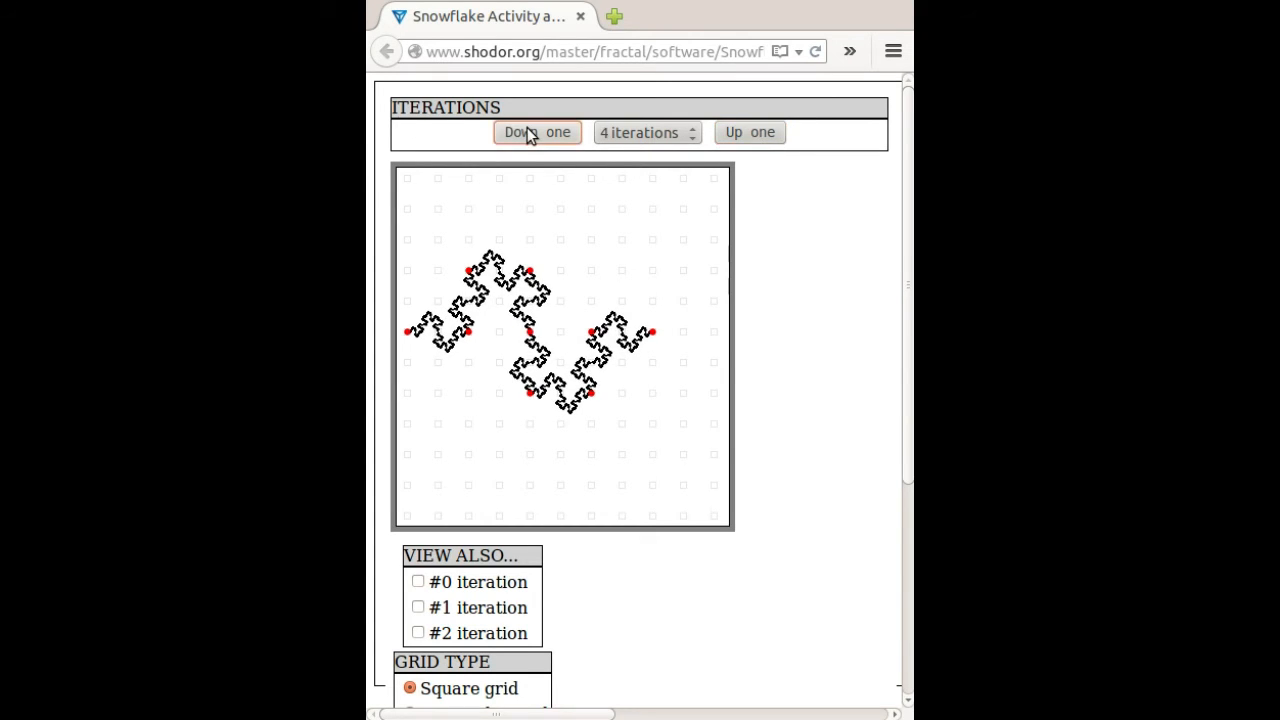
pyautogui.click(536, 132)
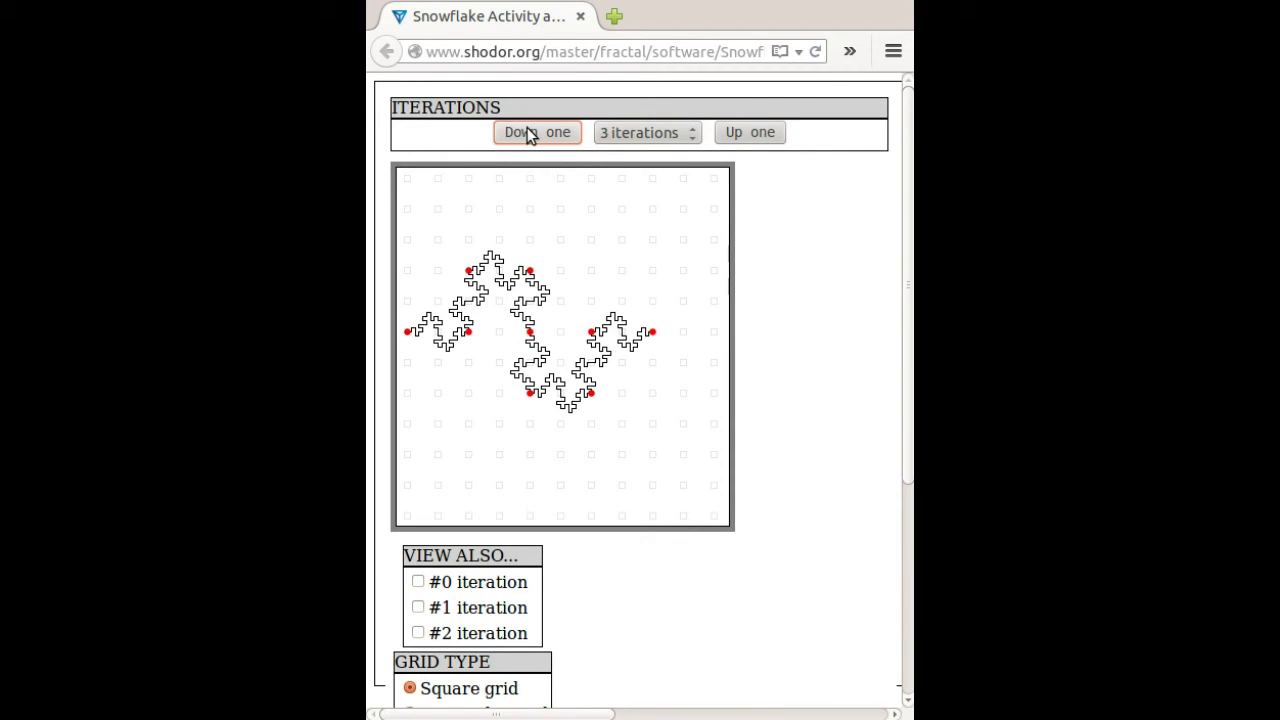
pyautogui.click(536, 132)
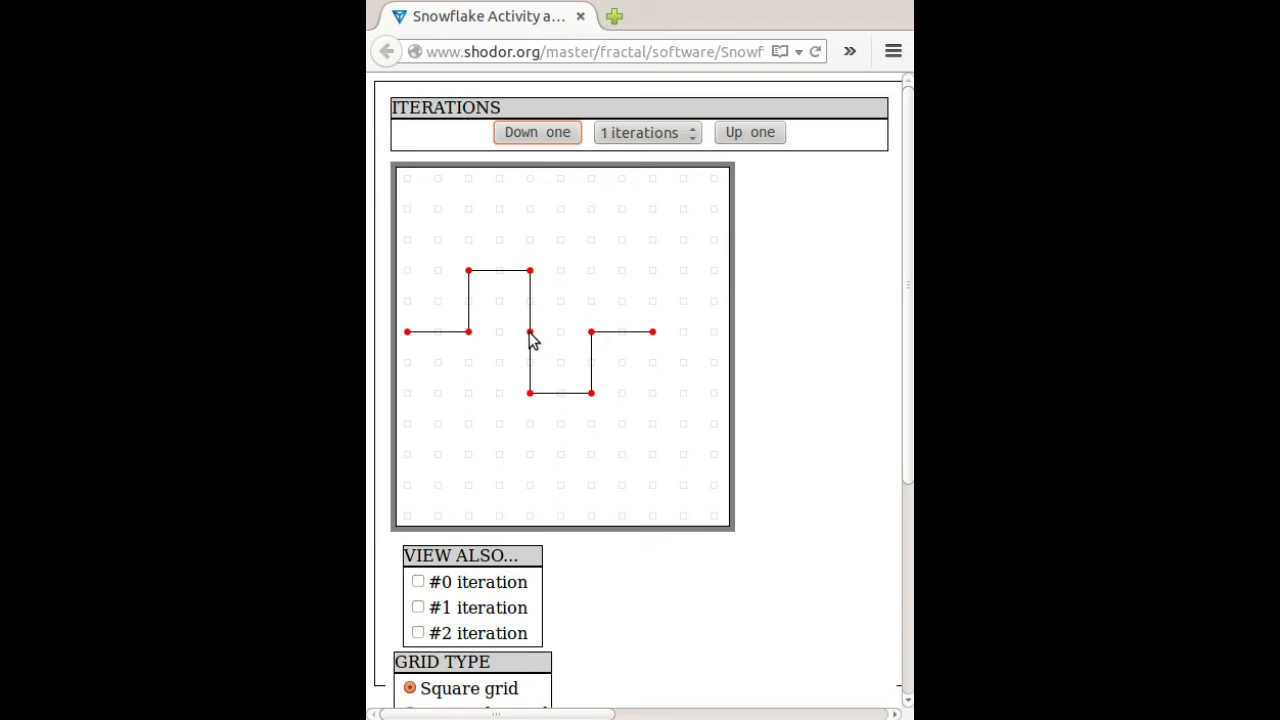
pyautogui.moveTo(516, 336)
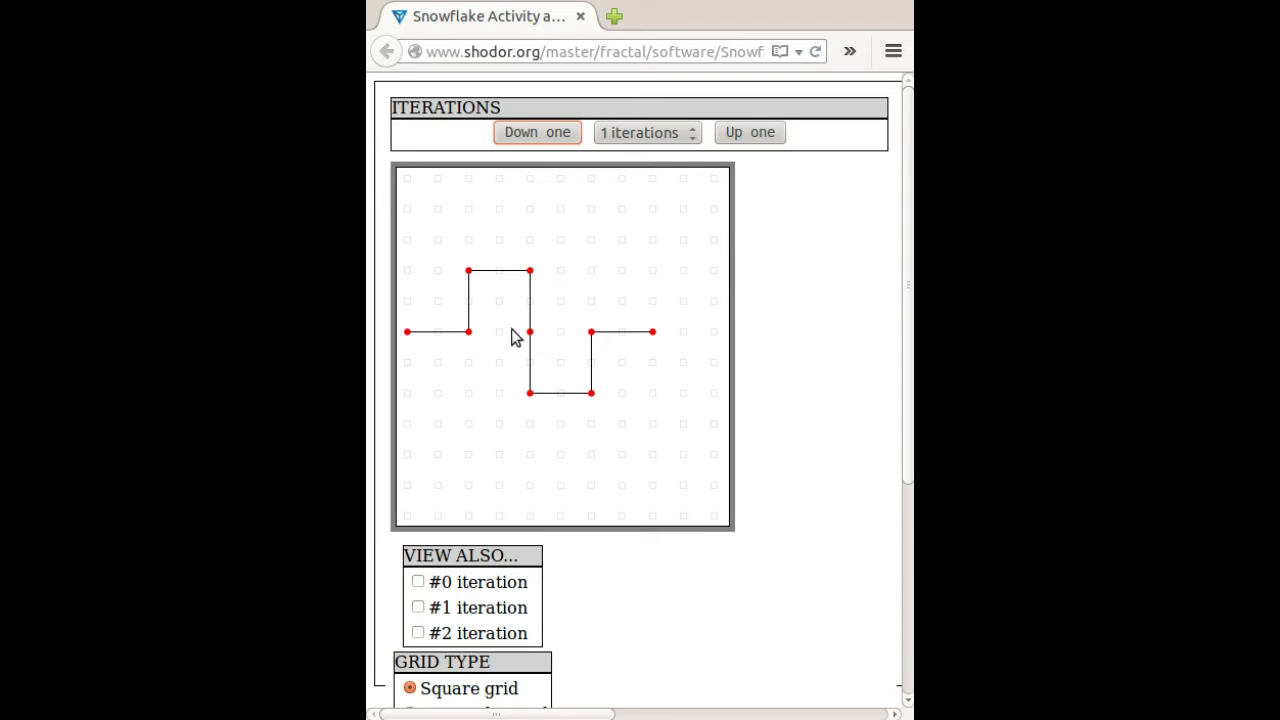
pyautogui.moveTo(536, 322)
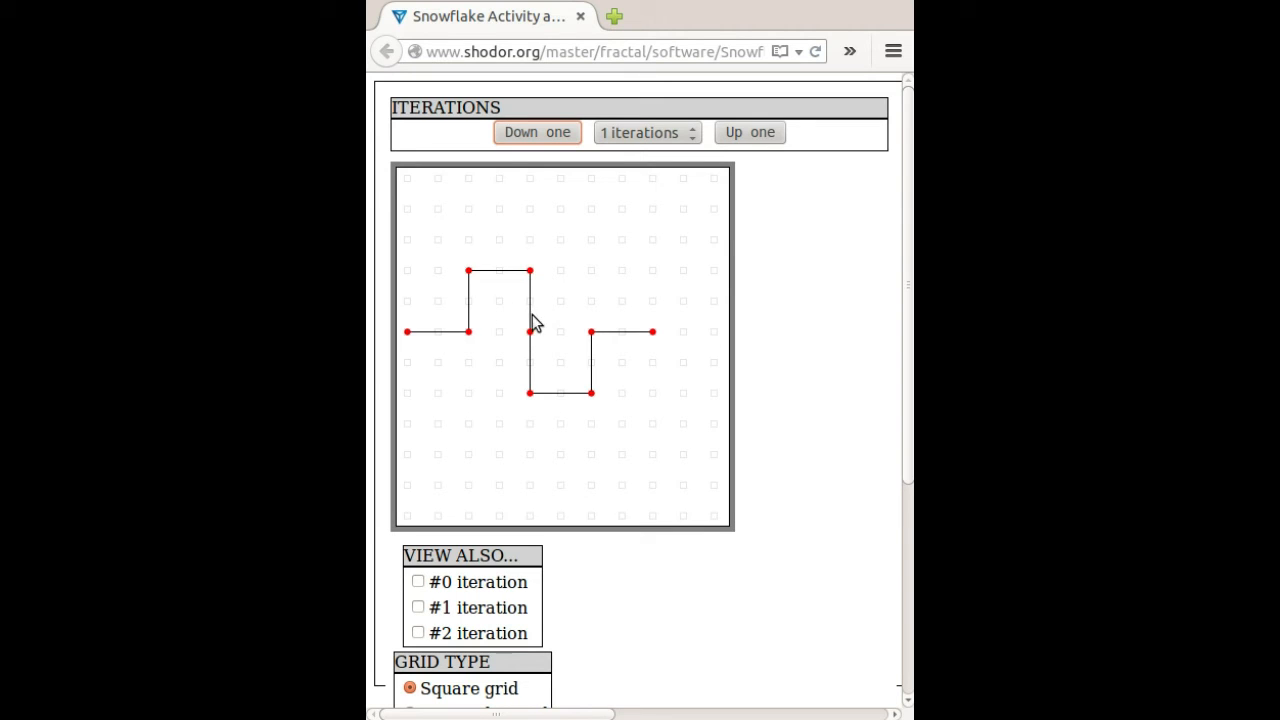
pyautogui.moveTo(530, 330)
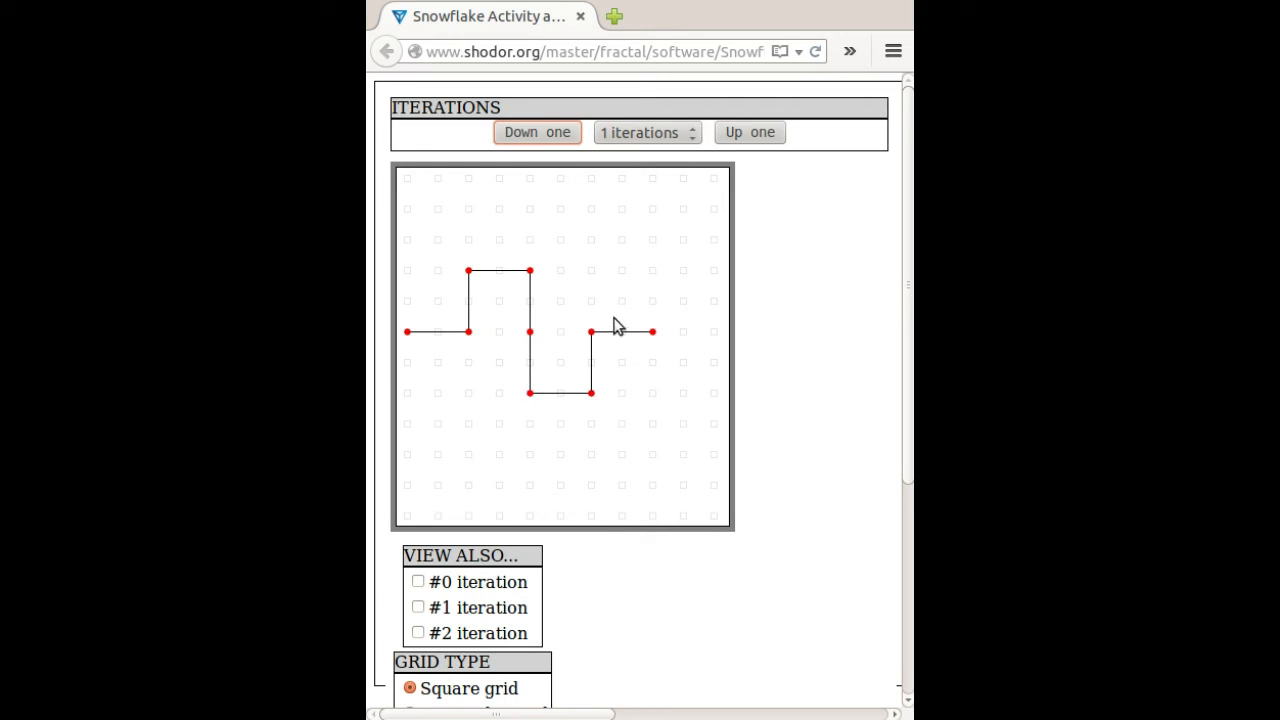
pyautogui.moveTo(680, 150)
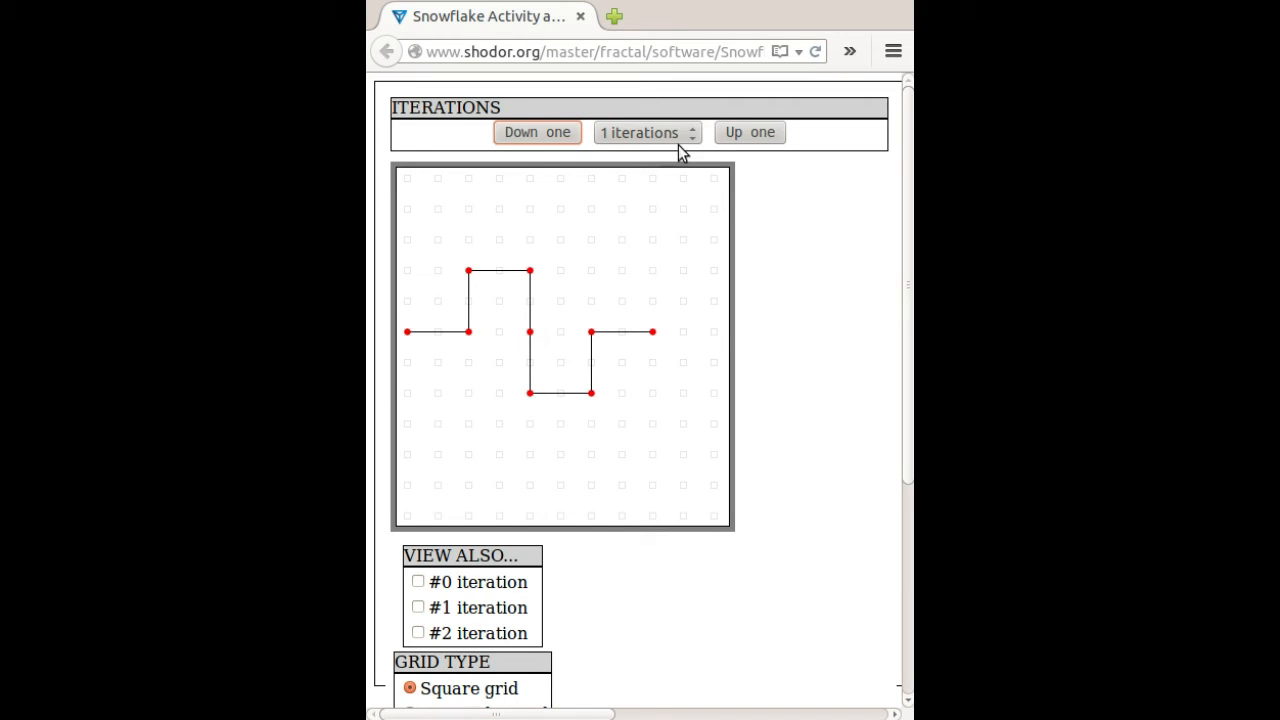
# - Tick the '#1 iteration' View Also overlay and advance the curve to 2 iterations
pyautogui.click(418, 608)
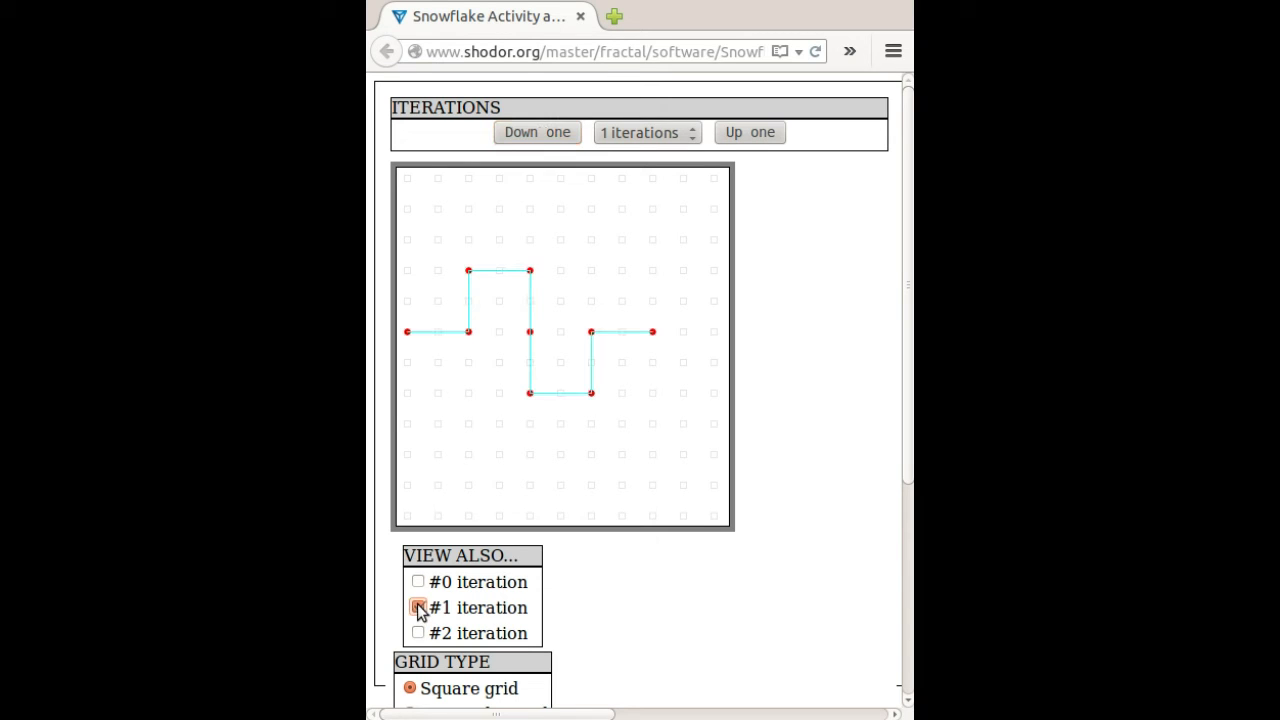
pyautogui.click(748, 132)
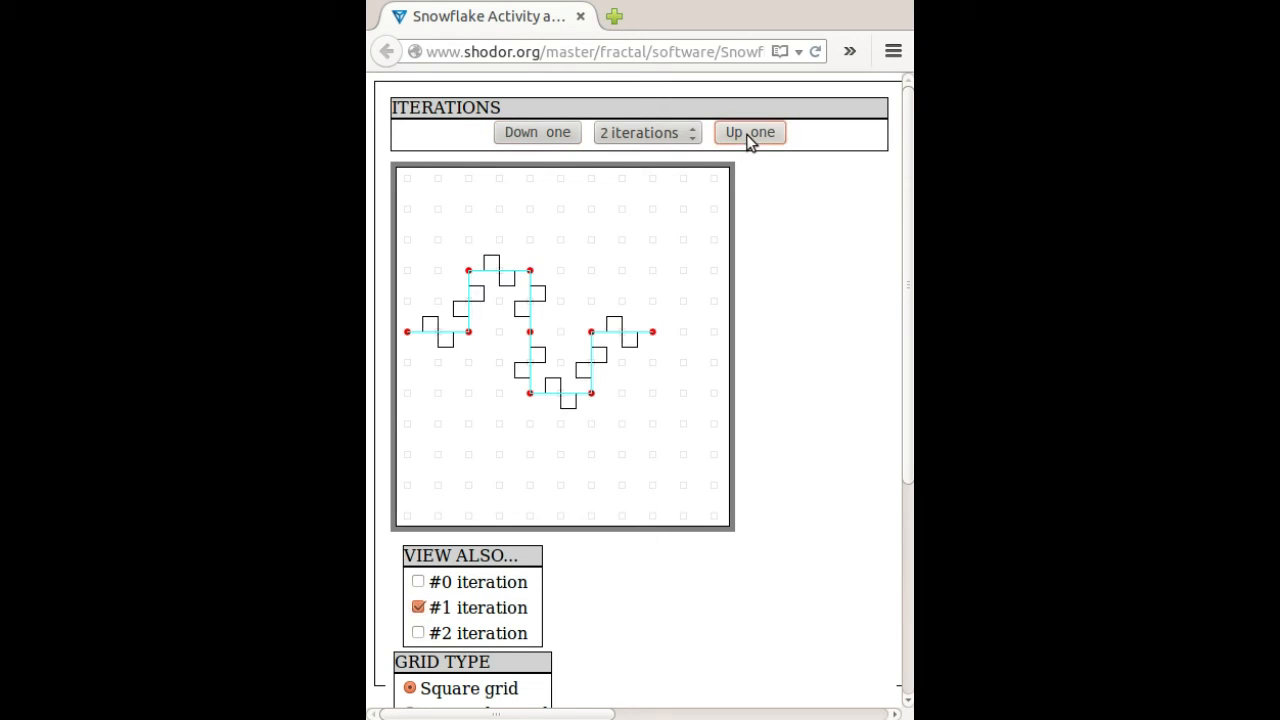
pyautogui.moveTo(528, 280)
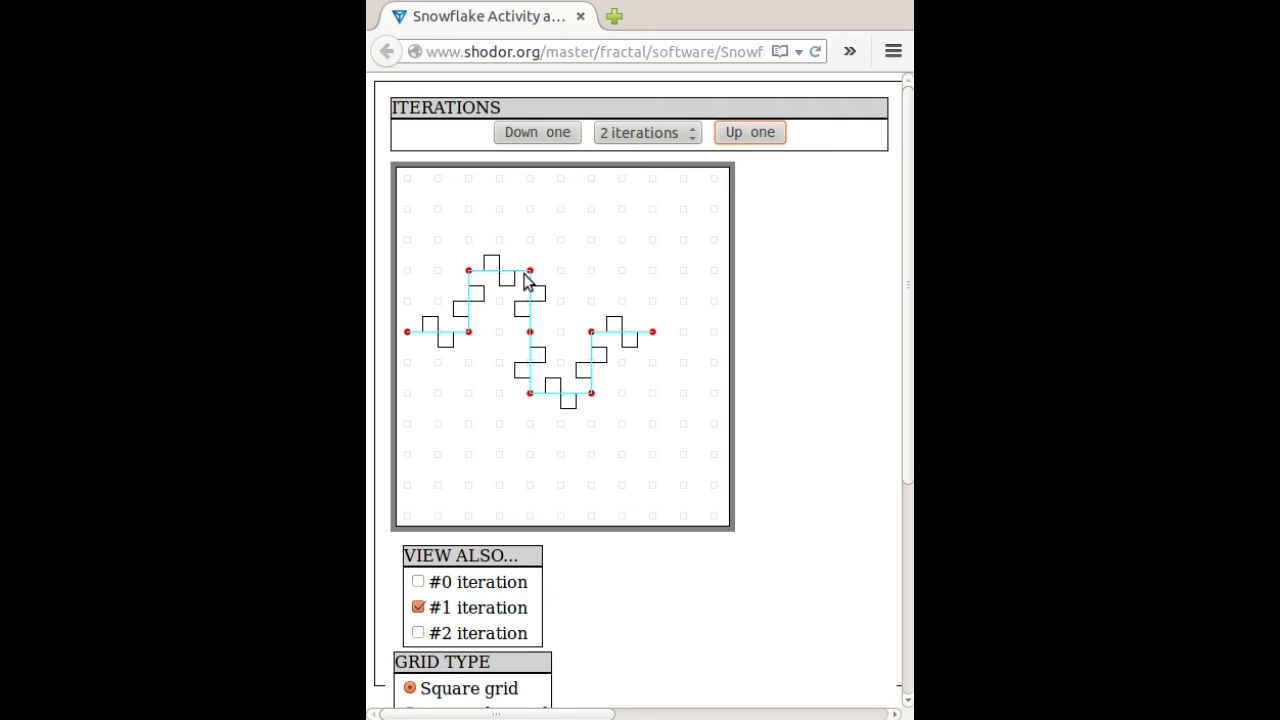
pyautogui.moveTo(530, 304)
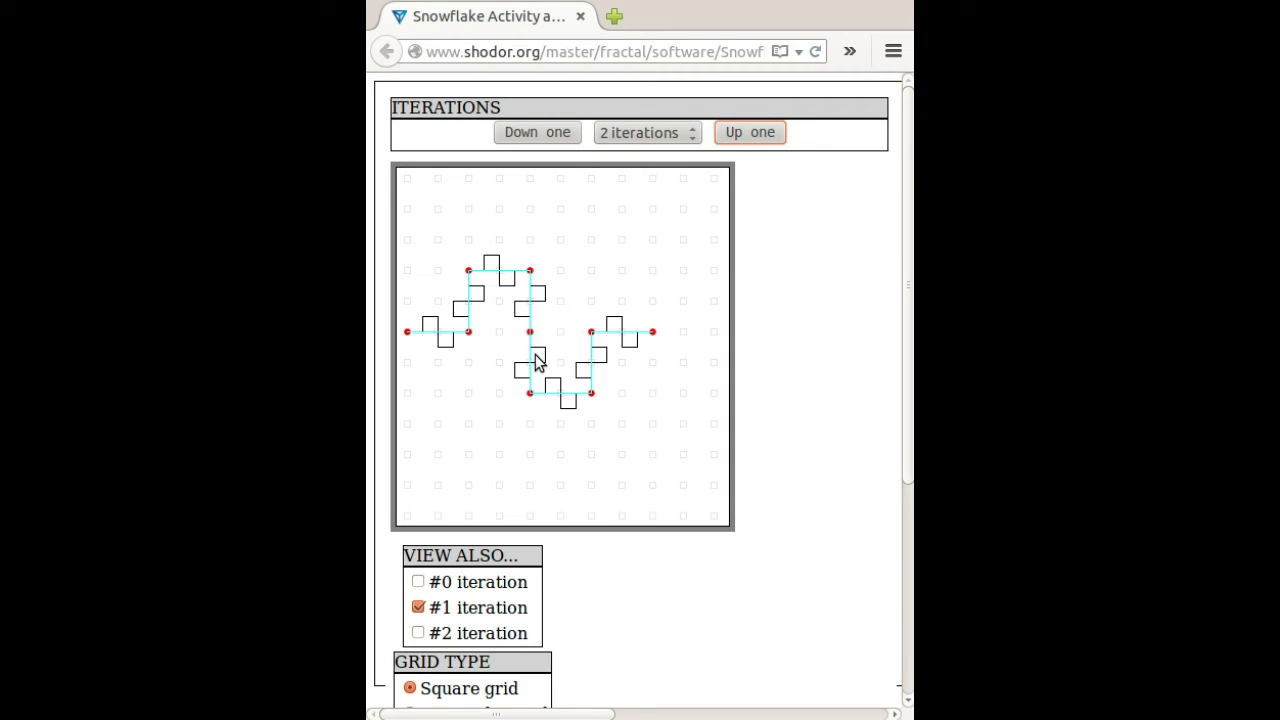
pyautogui.moveTo(536, 396)
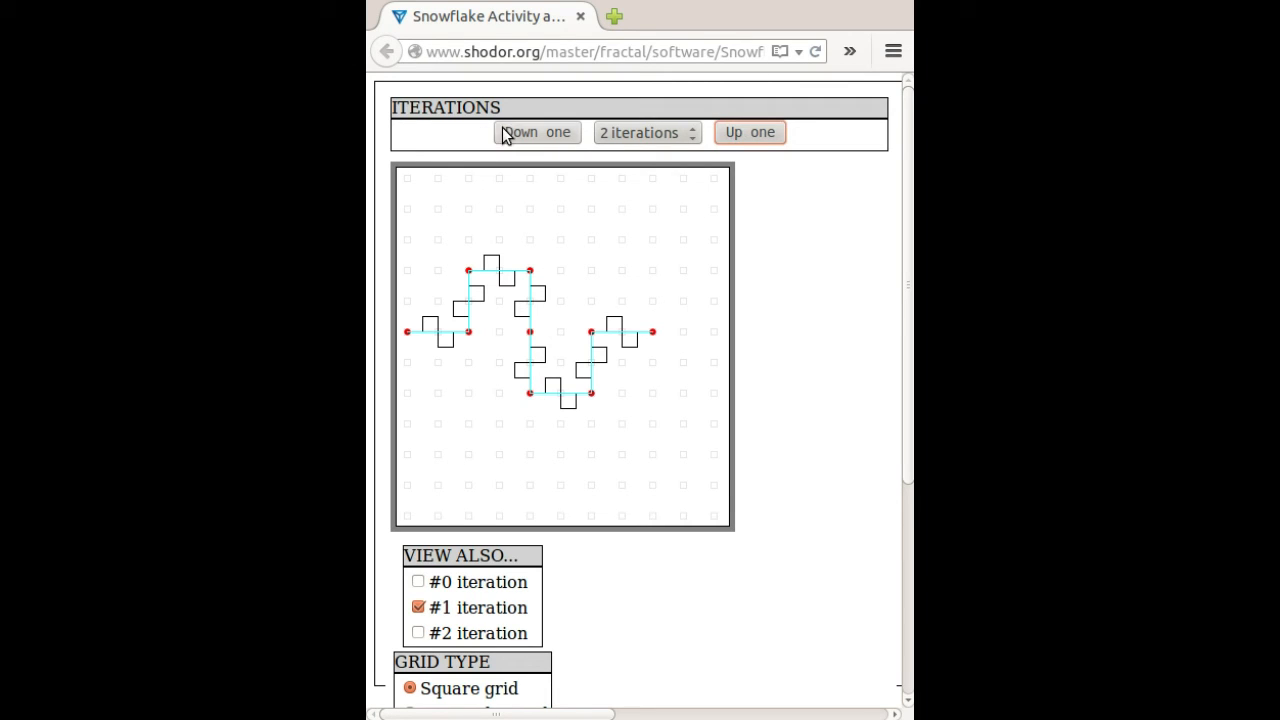
# - Step the curve back down to 1 iteration, keeping the #1 overlay shown
pyautogui.click(536, 132)
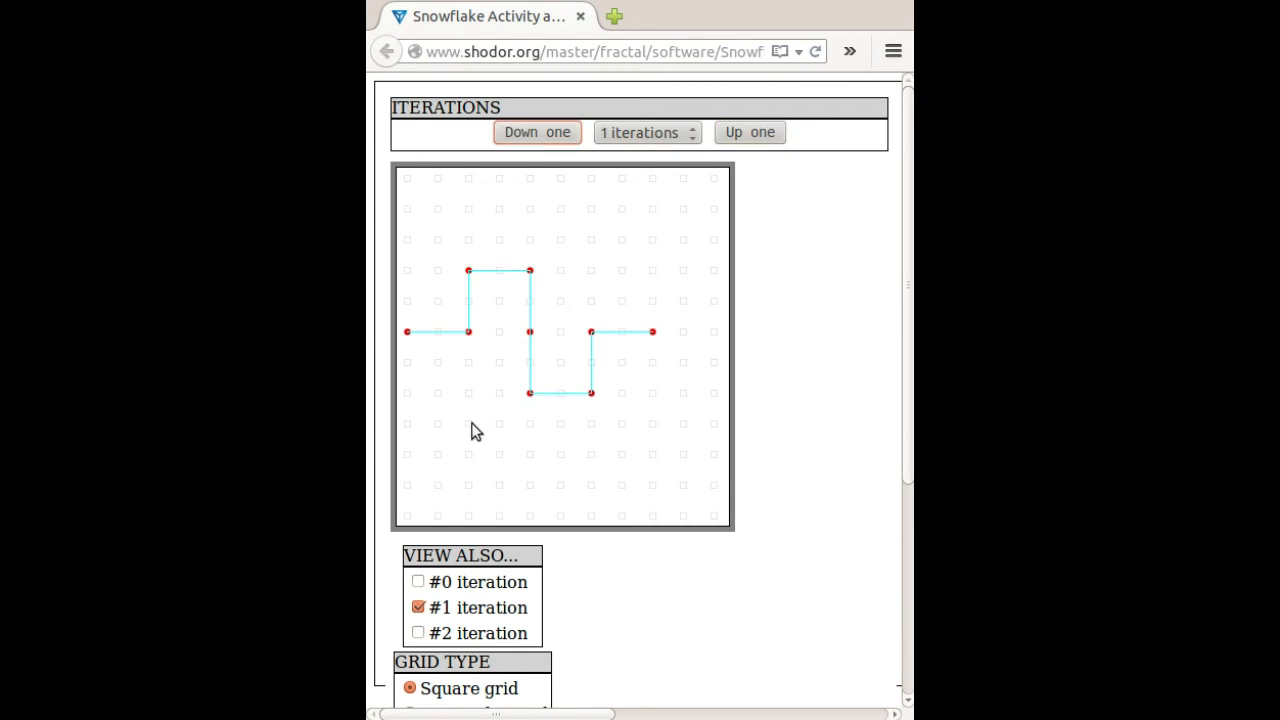
pyautogui.moveTo(530, 338)
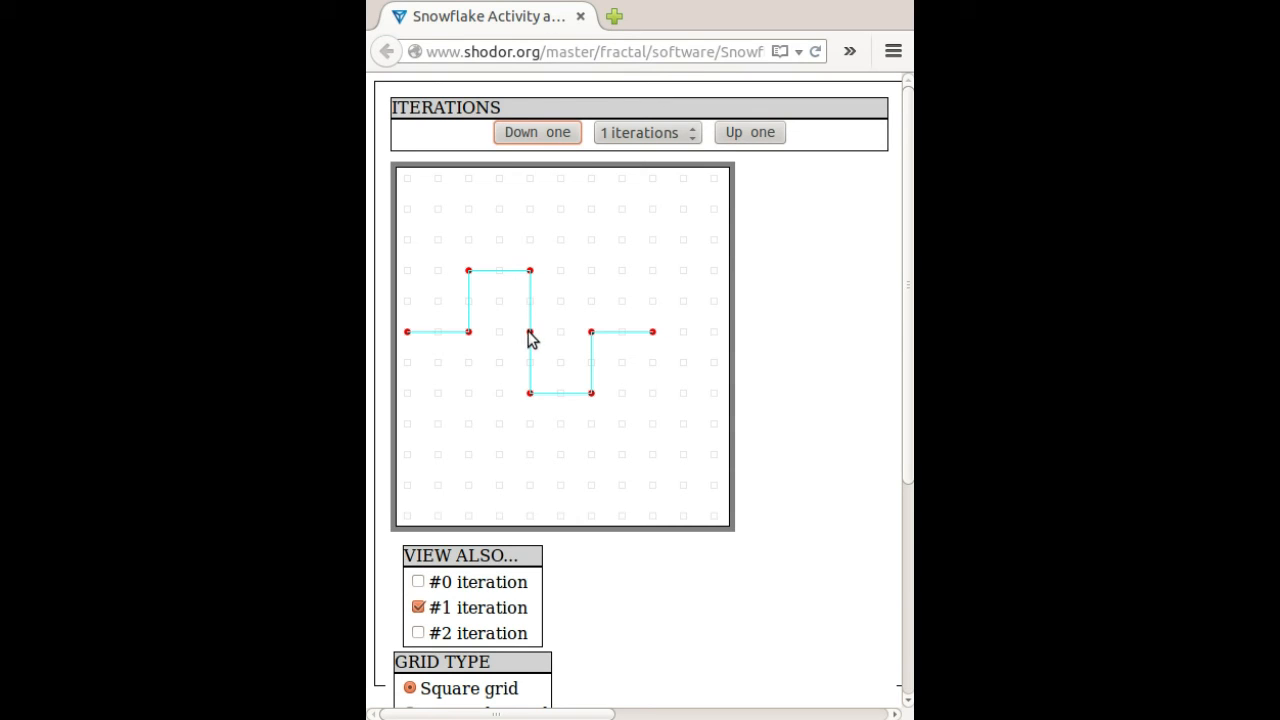
pyautogui.moveTo(528, 324)
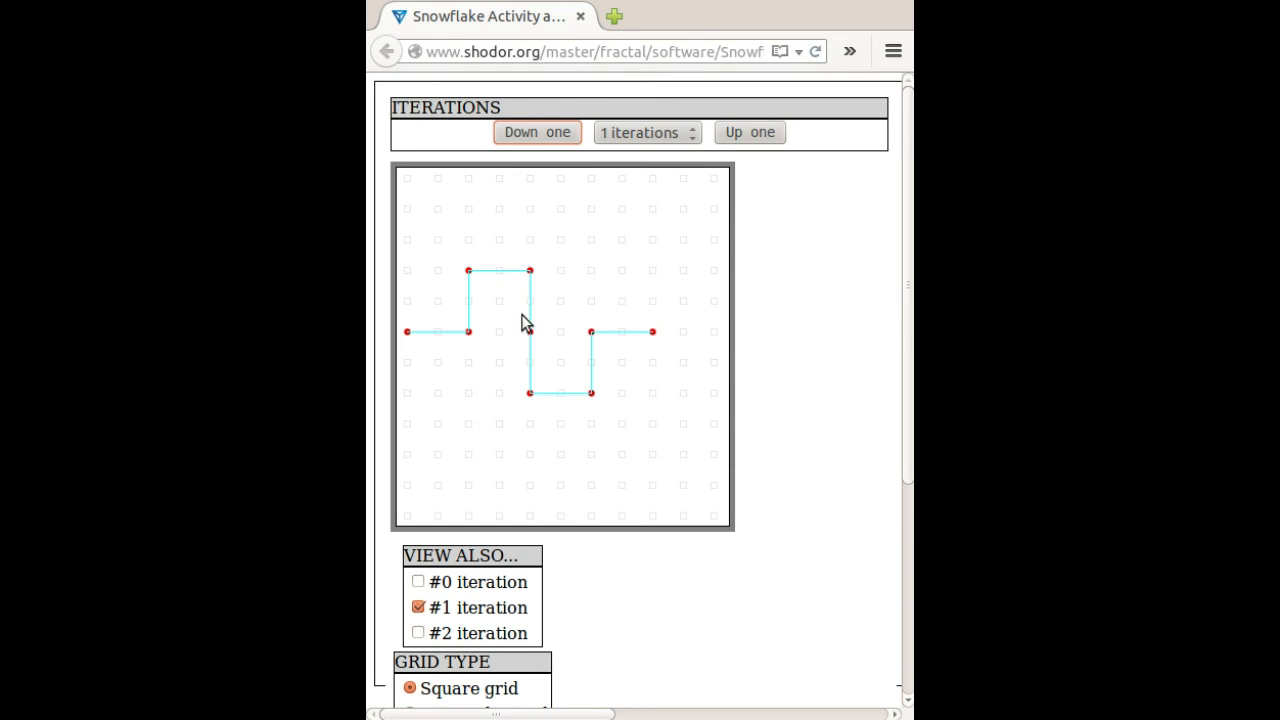
pyautogui.moveTo(532, 364)
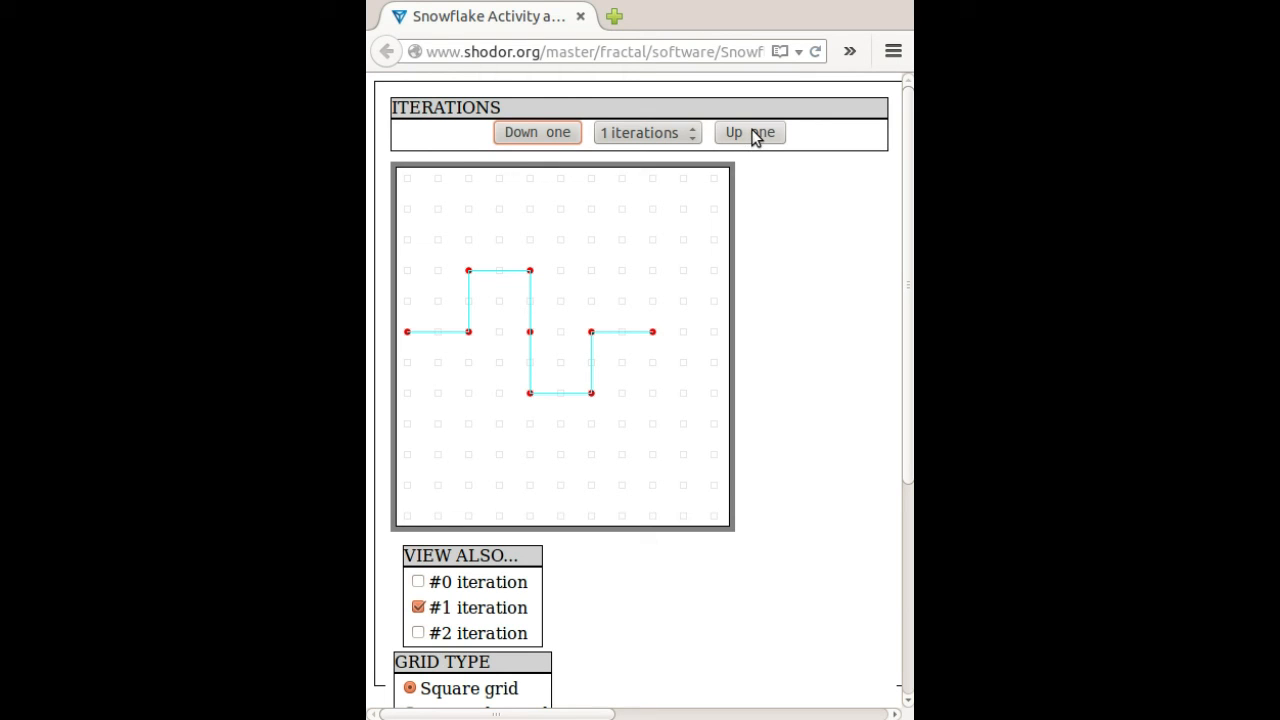
# - Advance the curve to 4 iterations over the first-iteration overlay
pyautogui.click(748, 132)
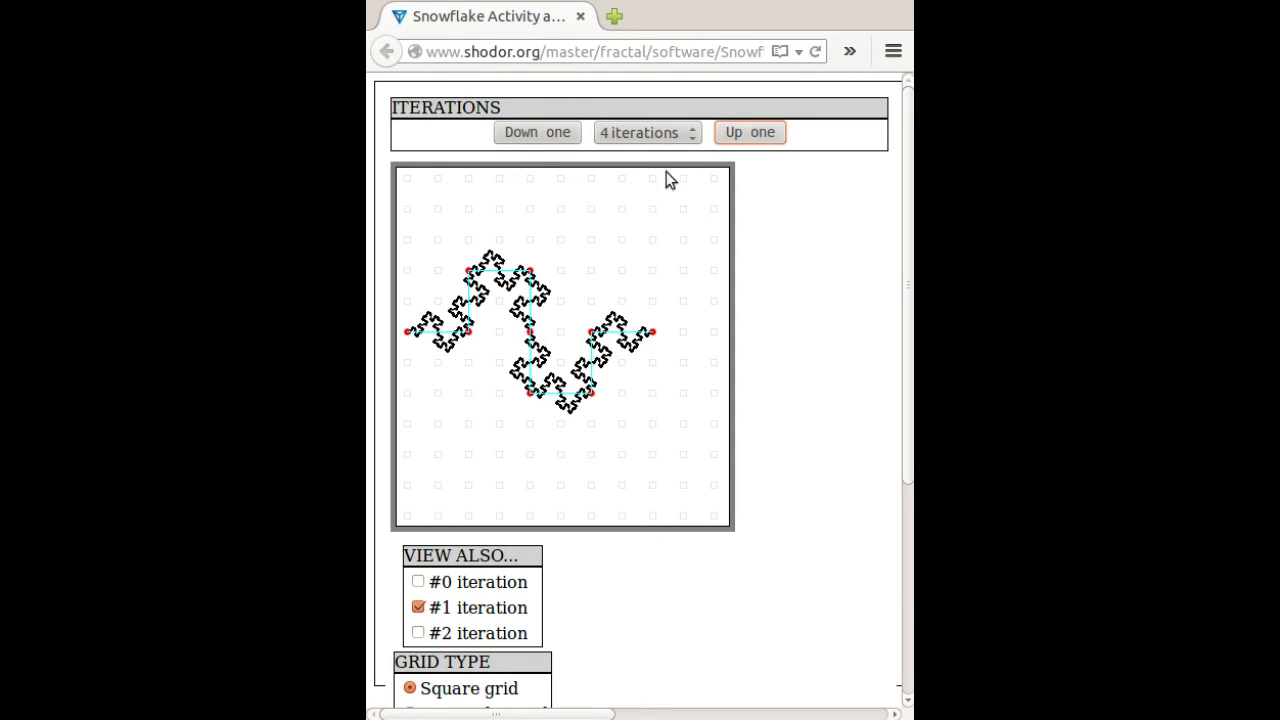
pyautogui.moveTo(462, 358)
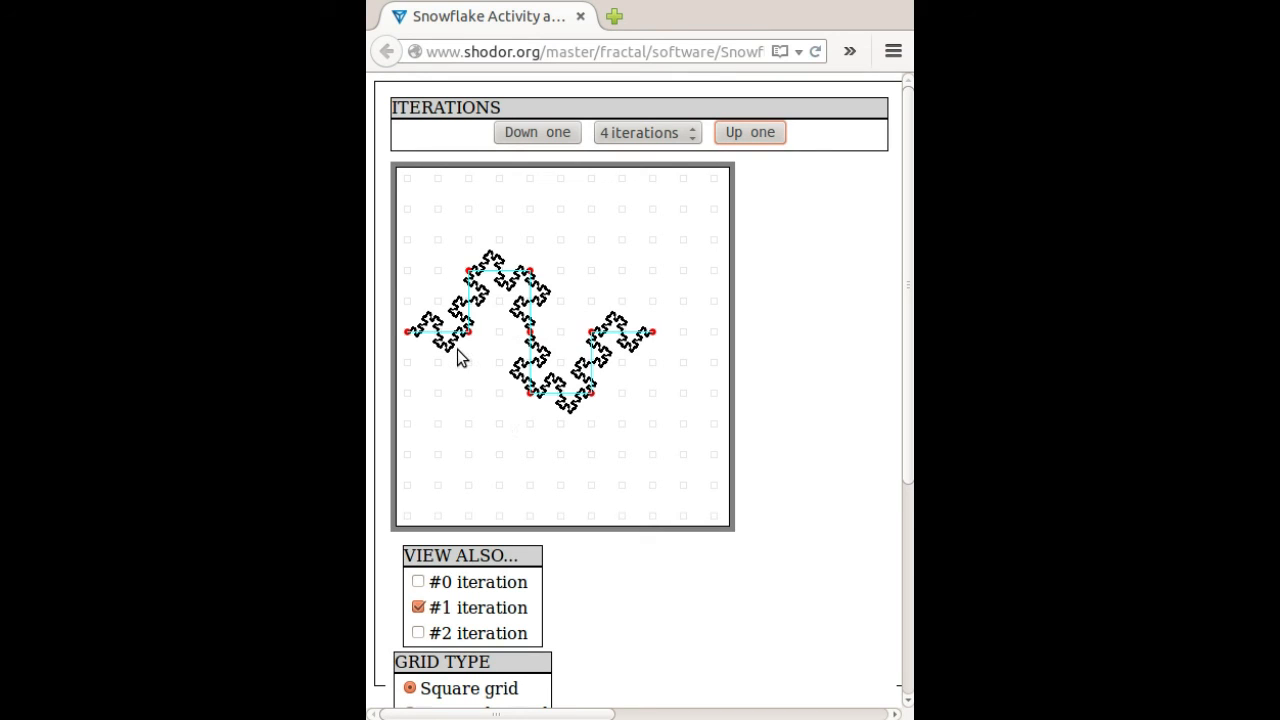
pyautogui.moveTo(490, 376)
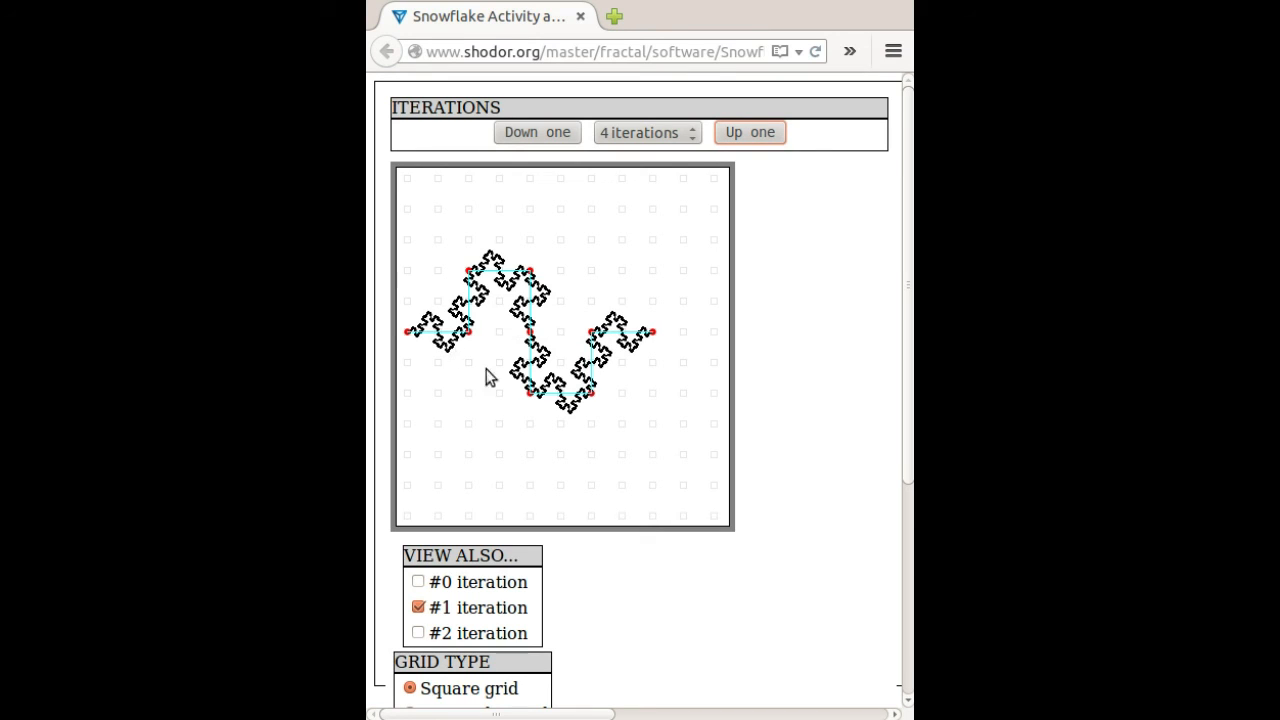
pyautogui.moveTo(530, 398)
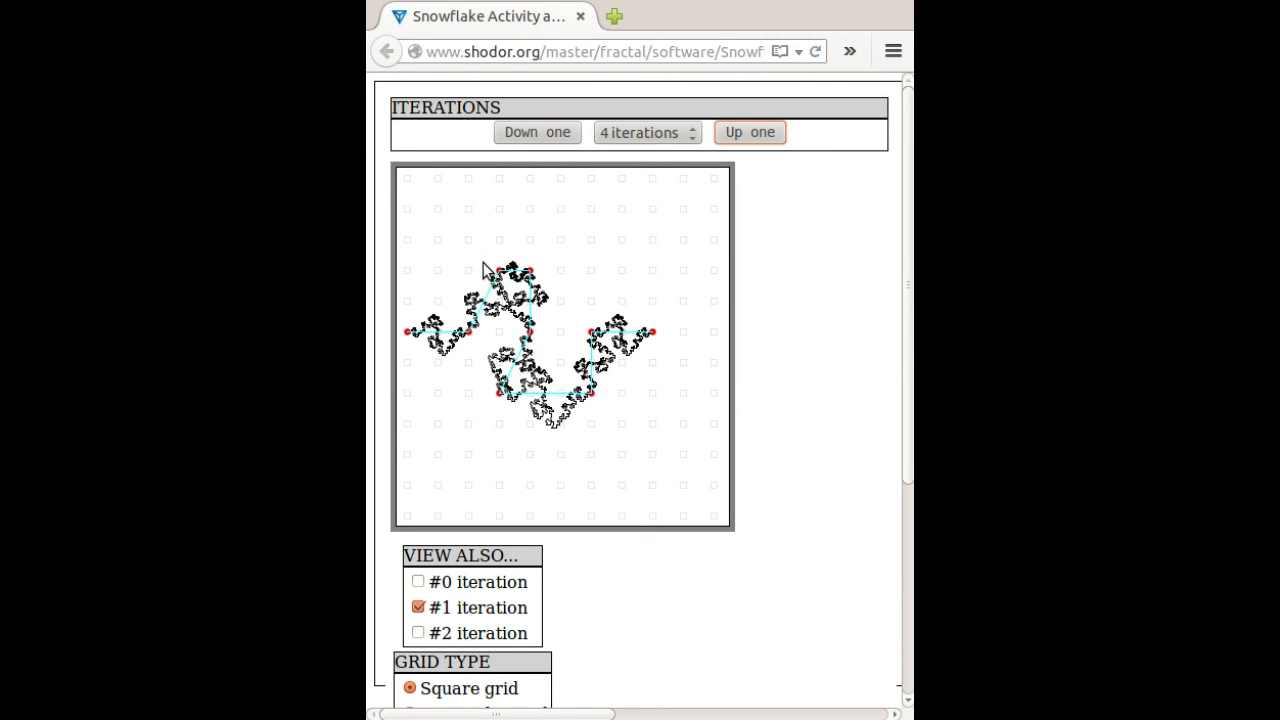
pyautogui.moveTo(688, 358)
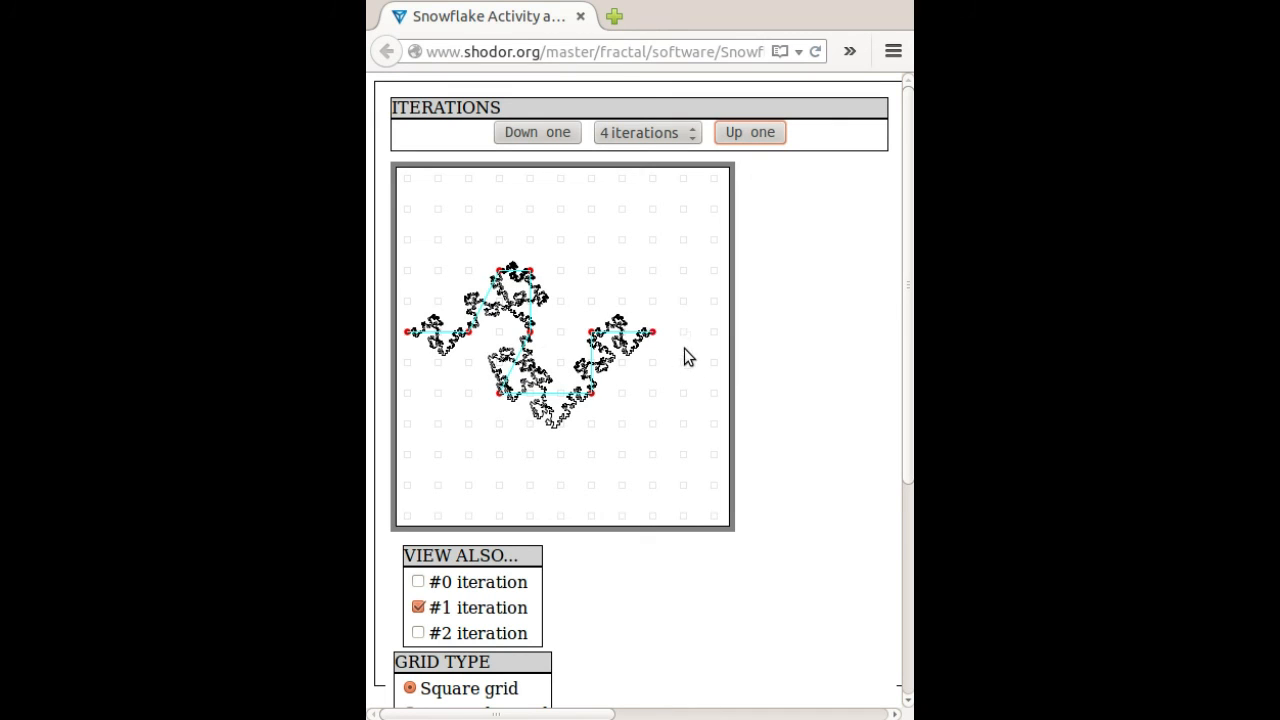